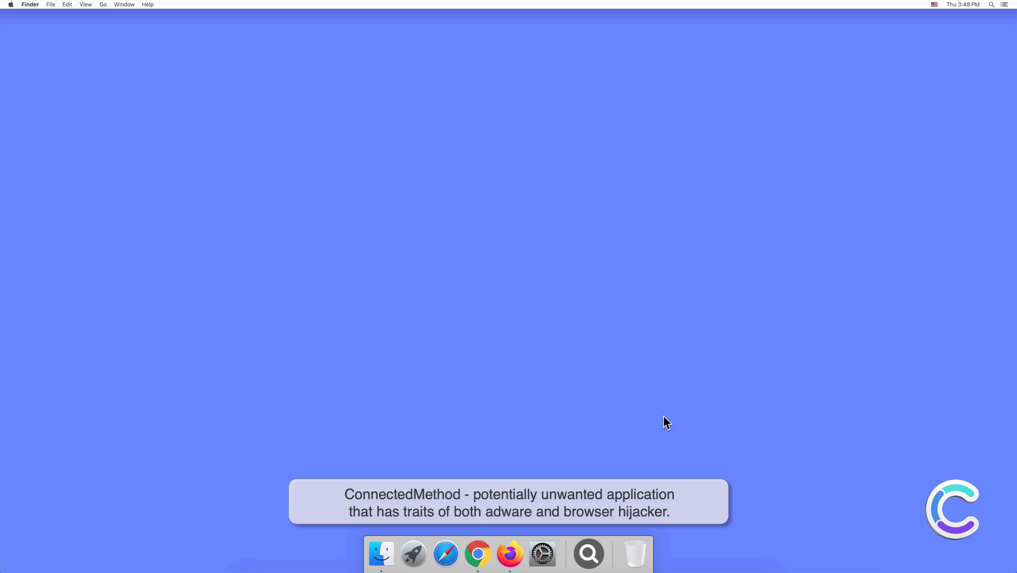
mouse_move(384, 547)
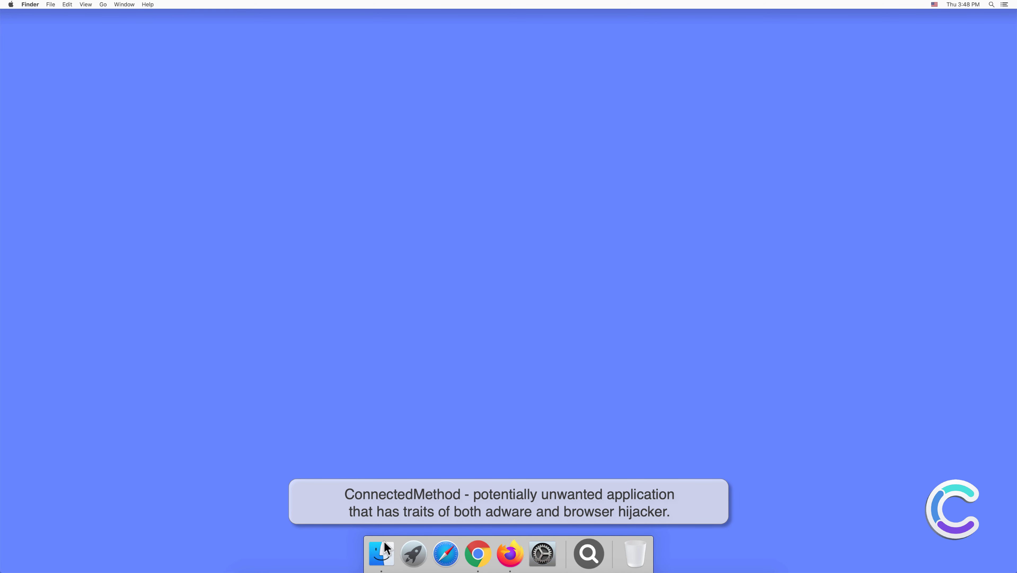
Show the Applications folder in Finder with ConnectedMethod among the installed apps.
click(382, 553)
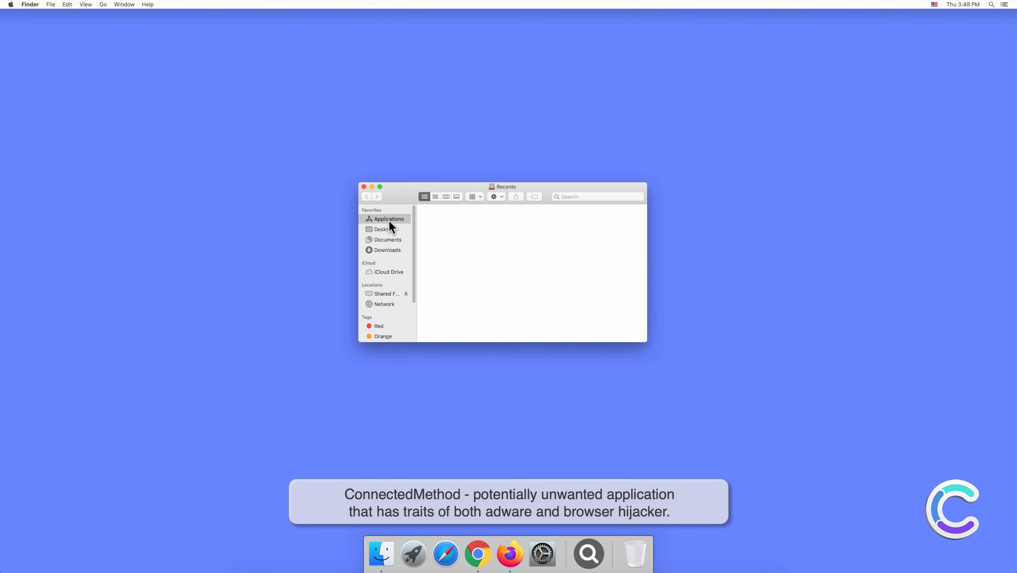
click(388, 219)
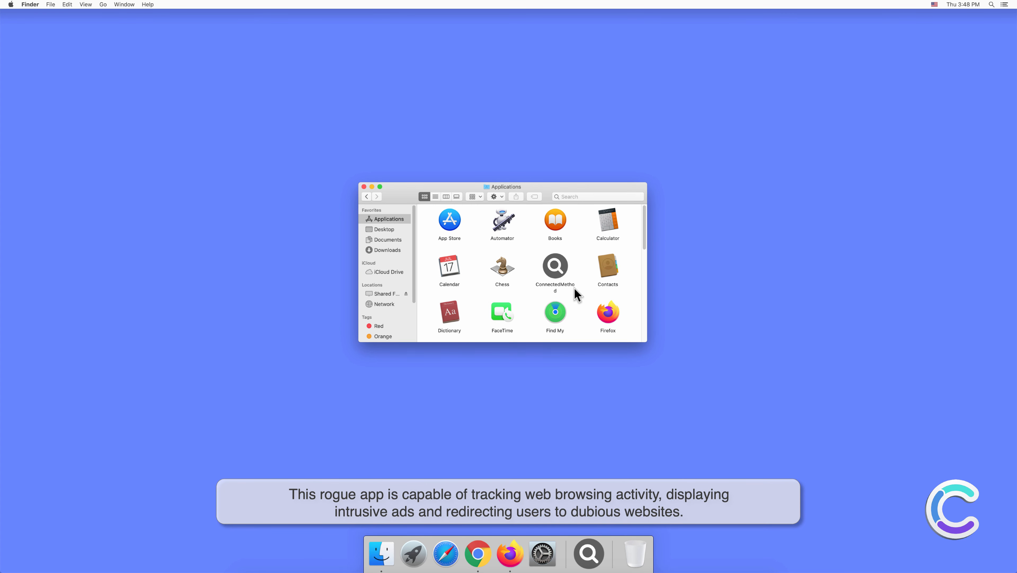
mouse_move(368, 195)
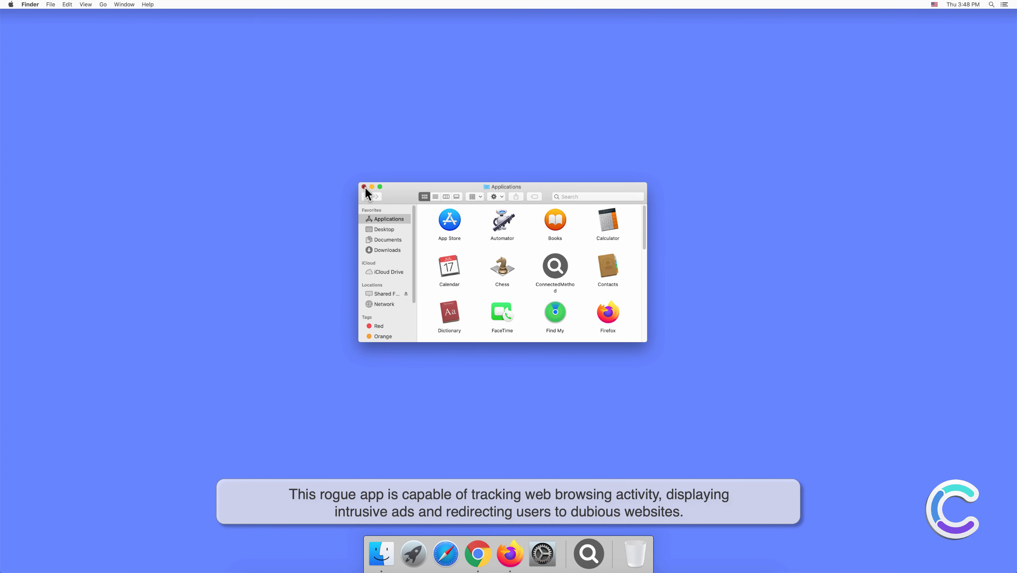
Show Safari's Extensions preferences listing ConnectedMethod and its browsing permissions.
click(365, 187)
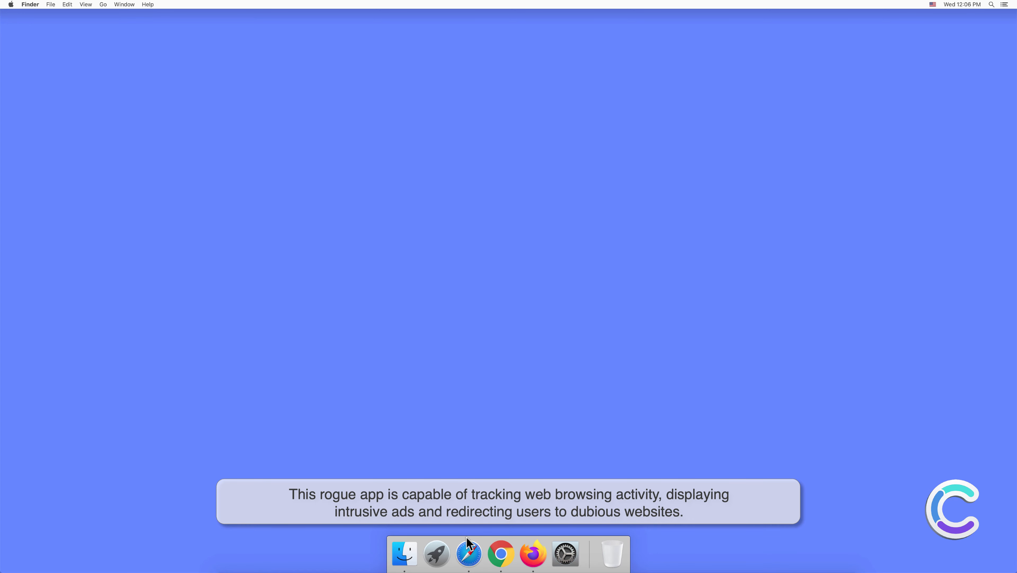
click(469, 553)
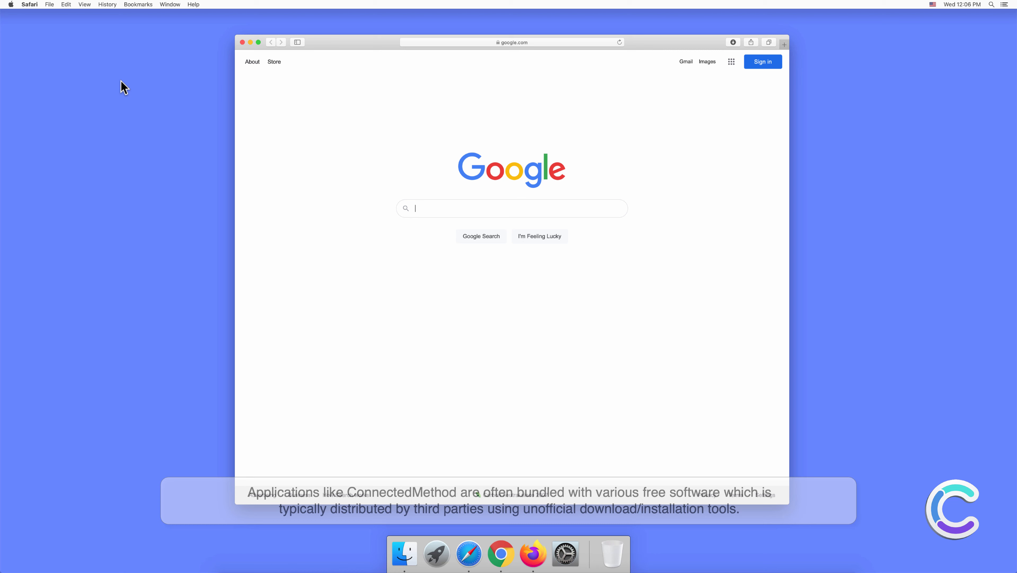
click(29, 5)
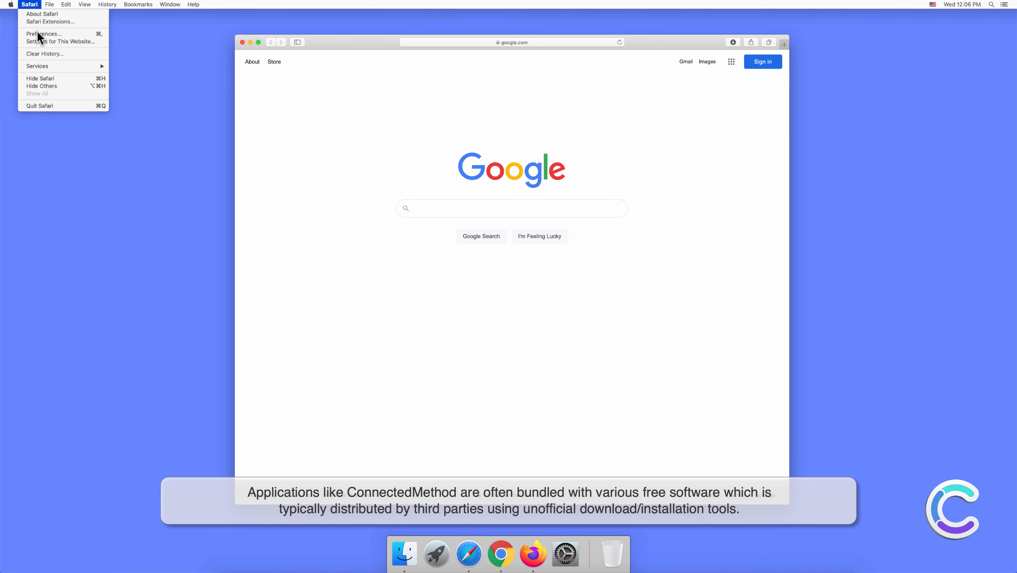
click(43, 34)
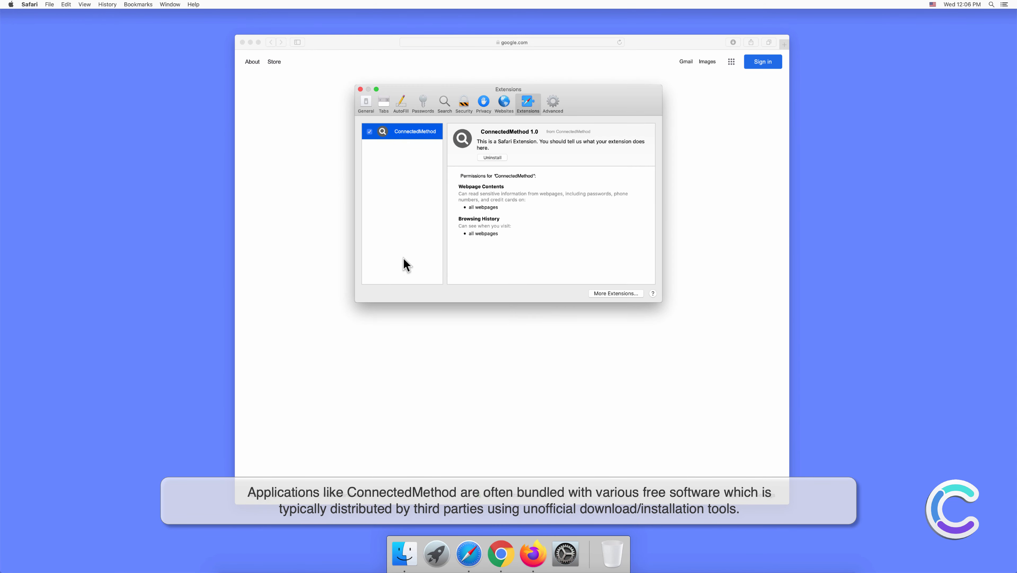
mouse_move(400, 266)
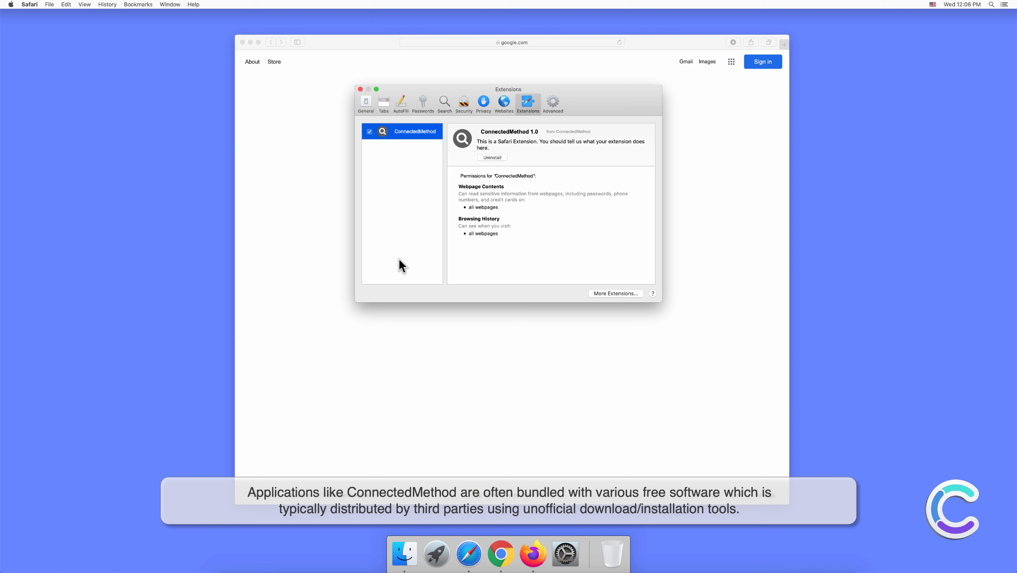
mouse_move(364, 159)
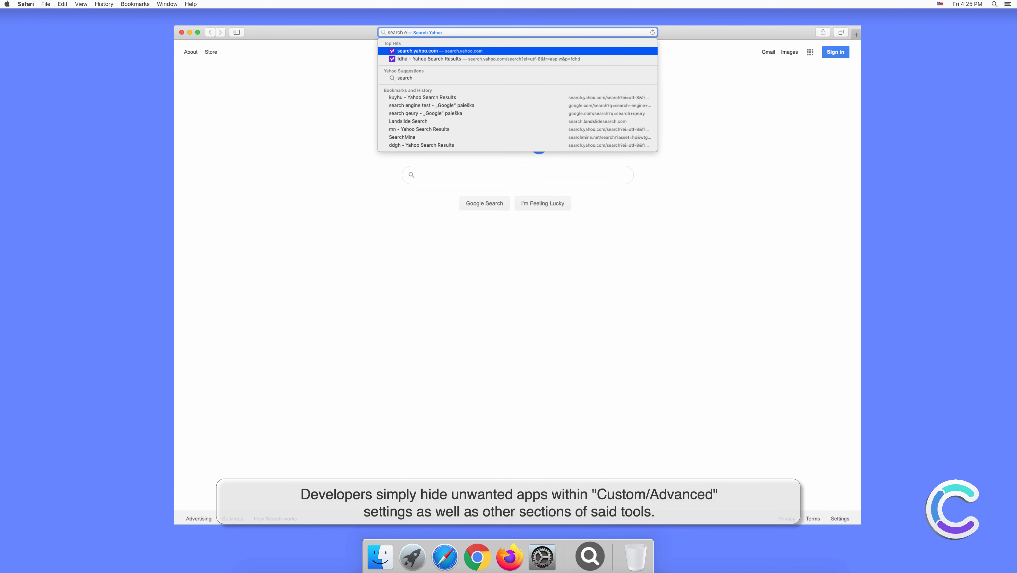
Search 'search engine test', then 'testing search engine' in a second tab to get Google results.
click(432, 105)
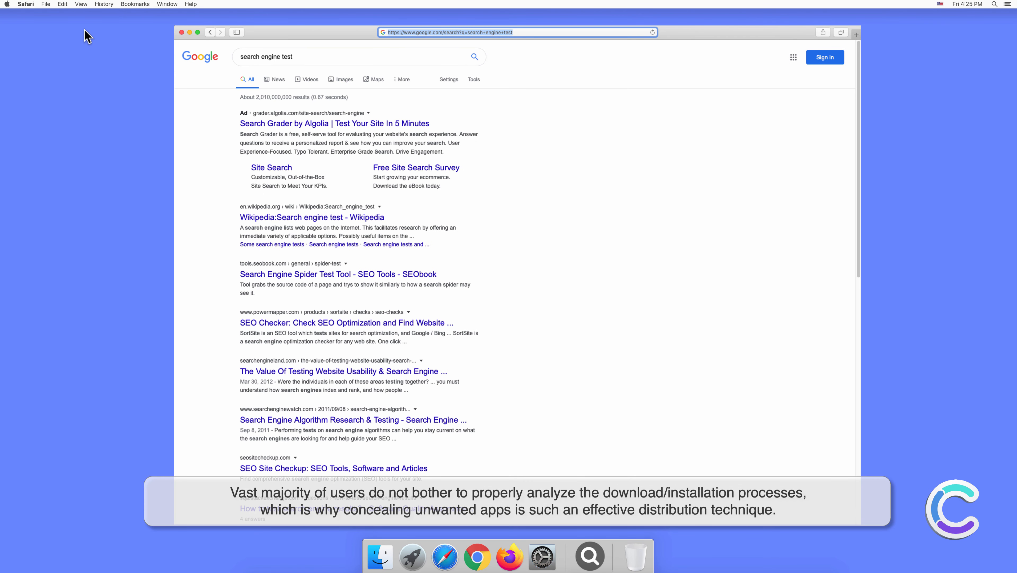
click(25, 4)
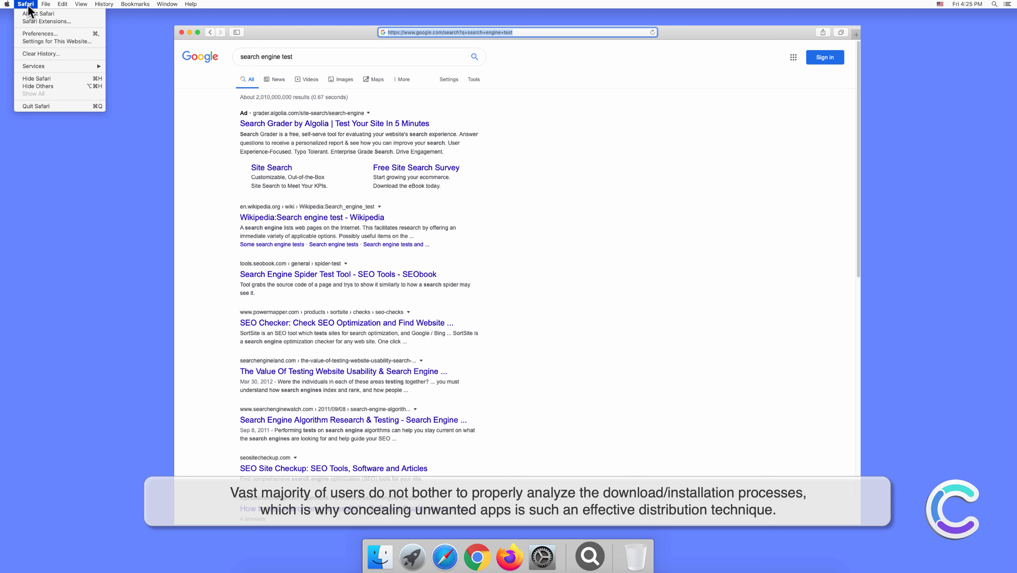
mouse_move(41, 37)
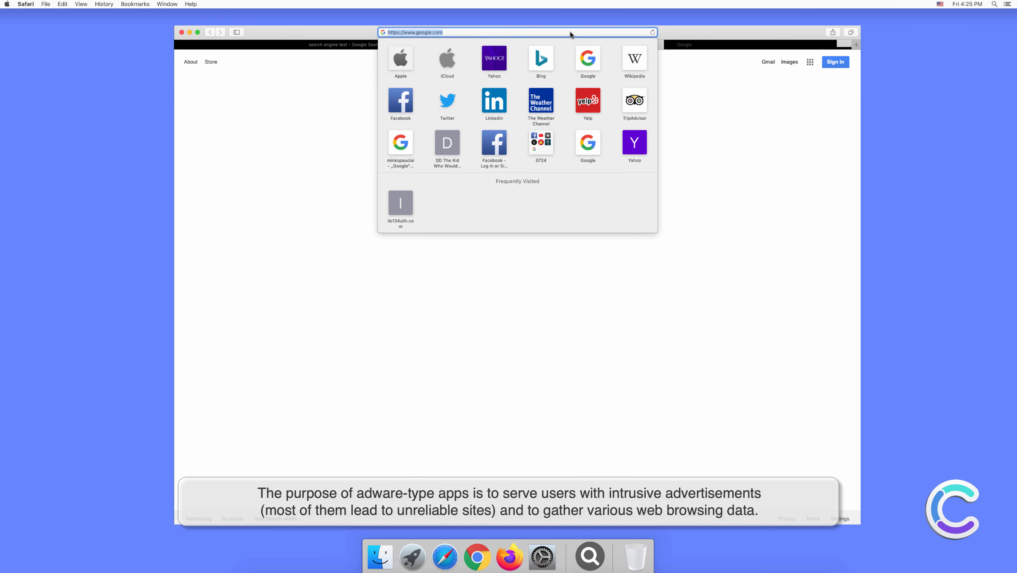
text(testing)
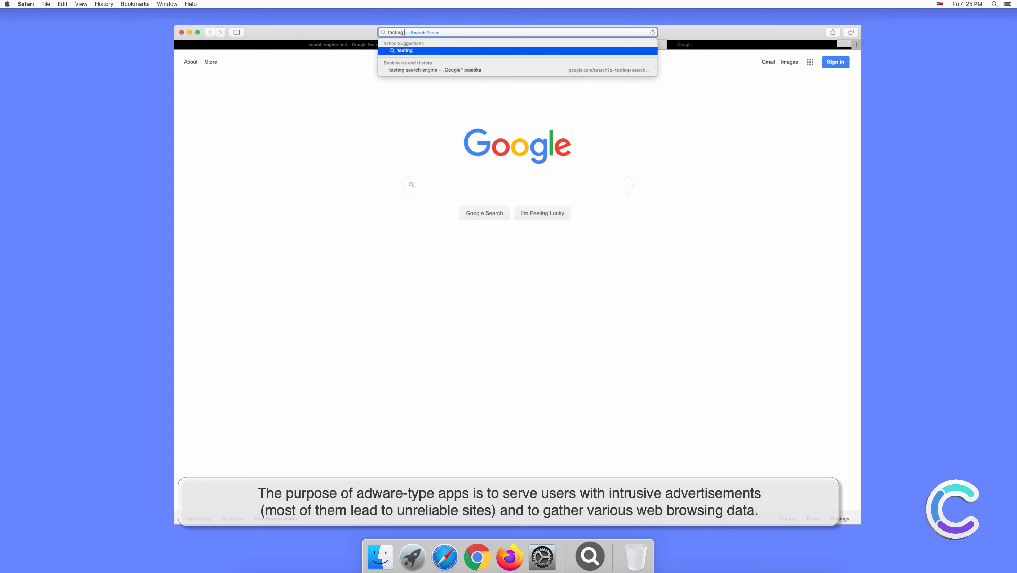
text(search engine)
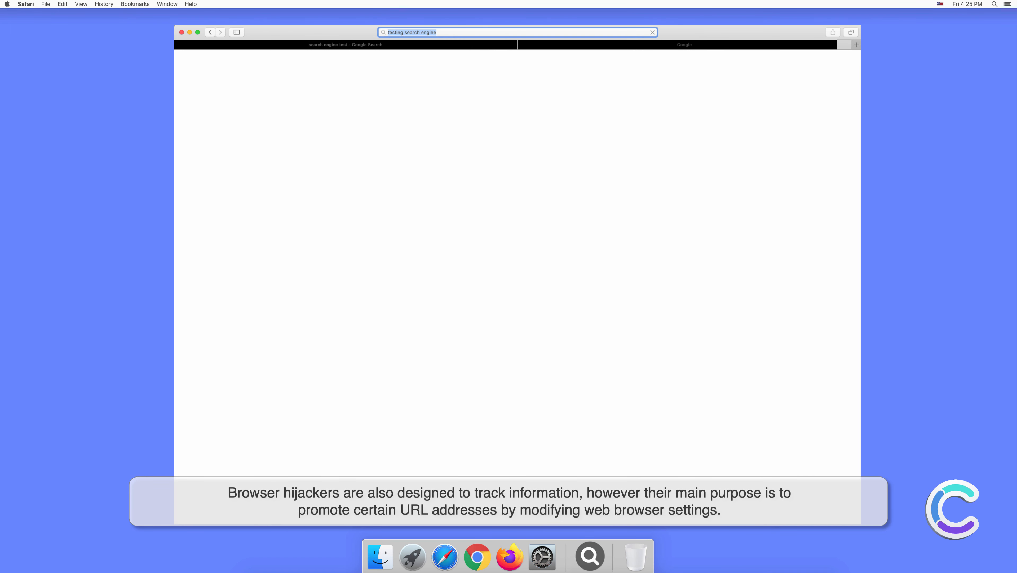
key(Return)
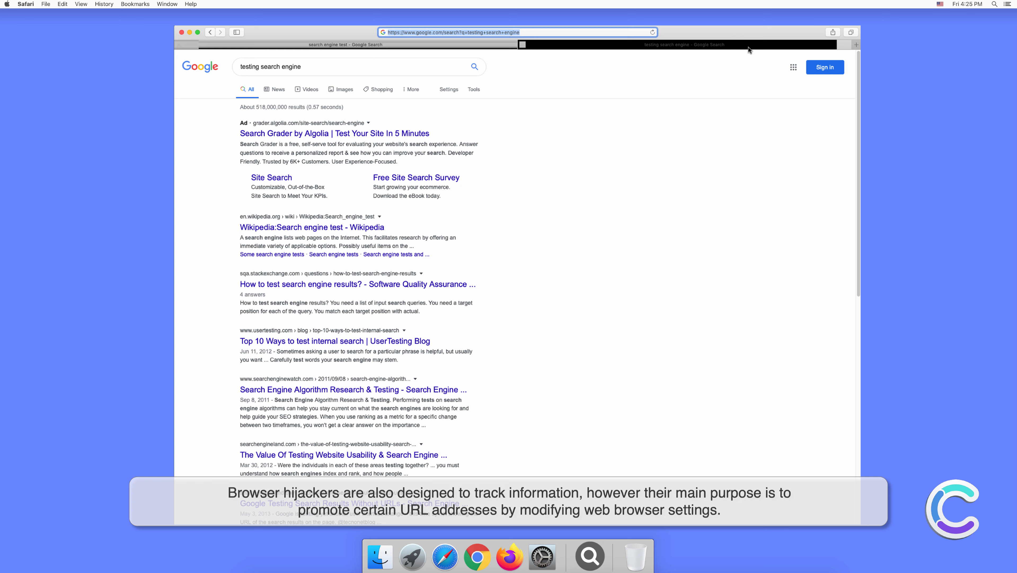
mouse_move(837, 52)
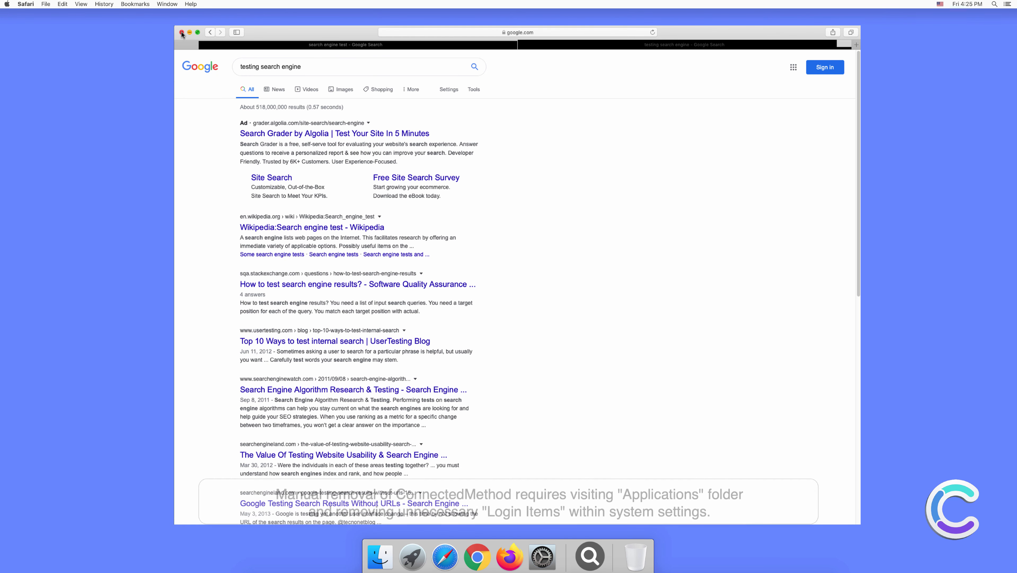
Move the ConnectedMethod app to Trash from Finder's Applications folder and close the window.
click(181, 32)
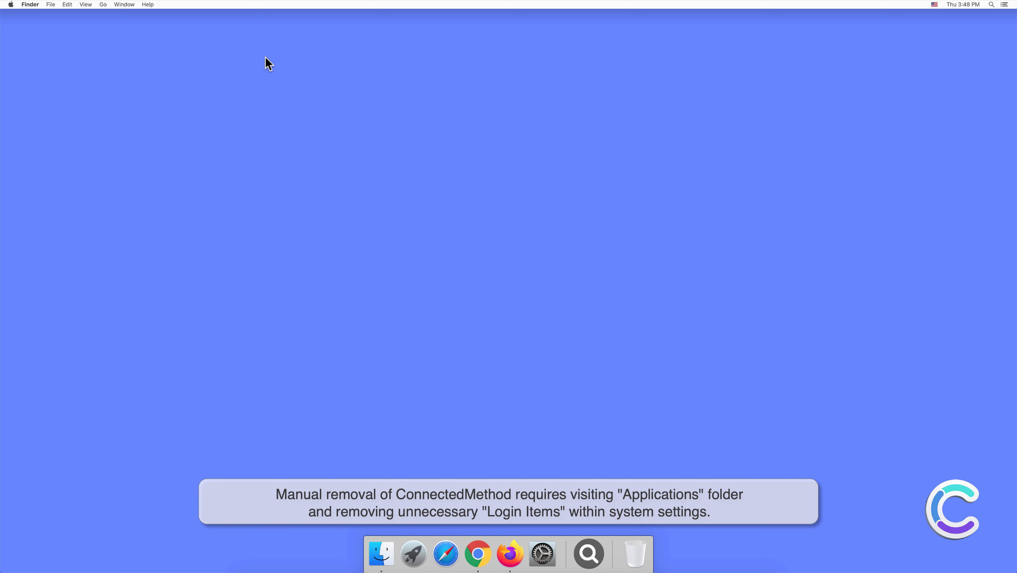
mouse_move(393, 396)
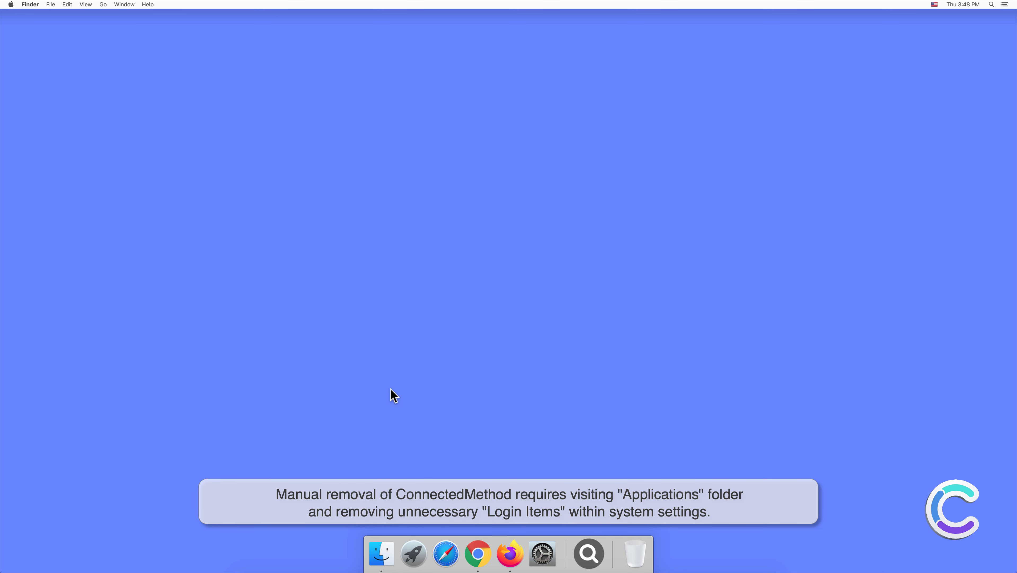
click(382, 553)
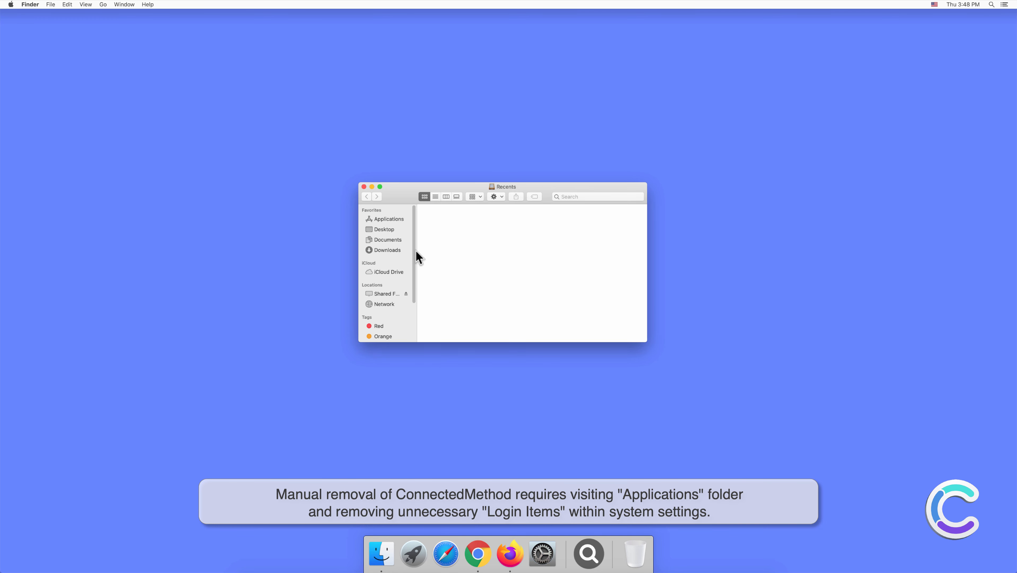
click(388, 219)
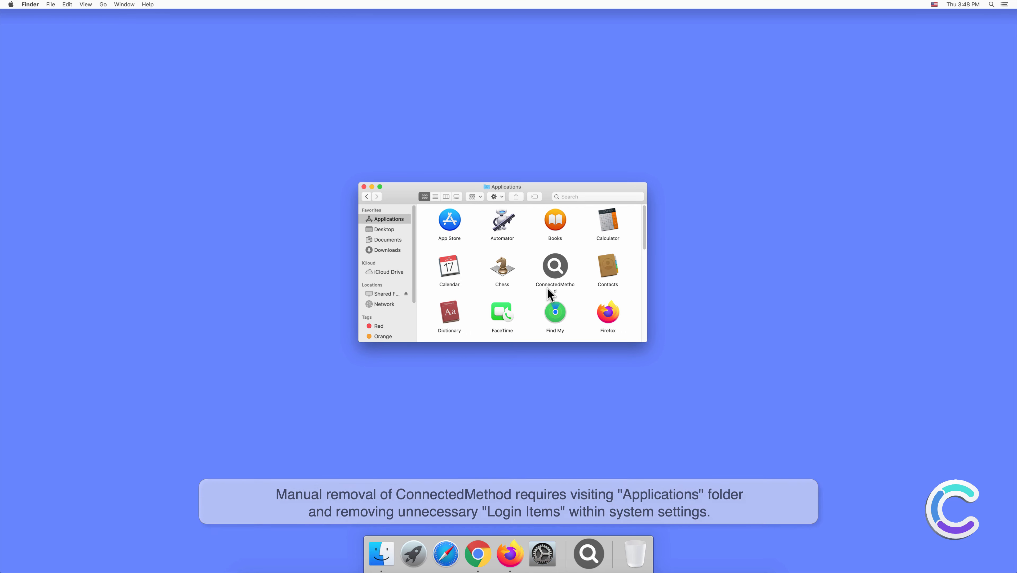
right_click(555, 266)
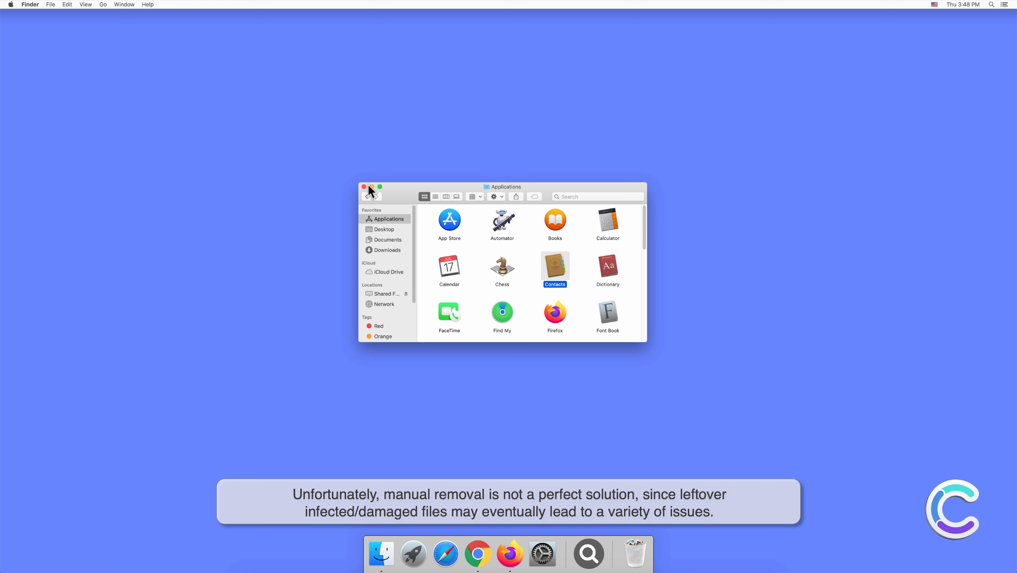
click(363, 188)
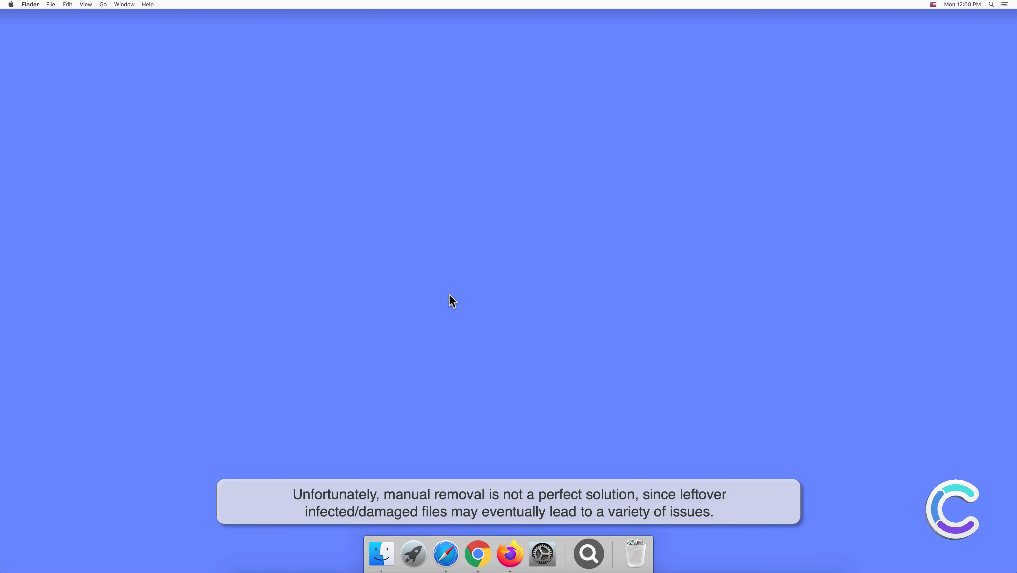
Check Users & Groups Login Items is empty, close preferences and quit the leftover search app.
click(542, 553)
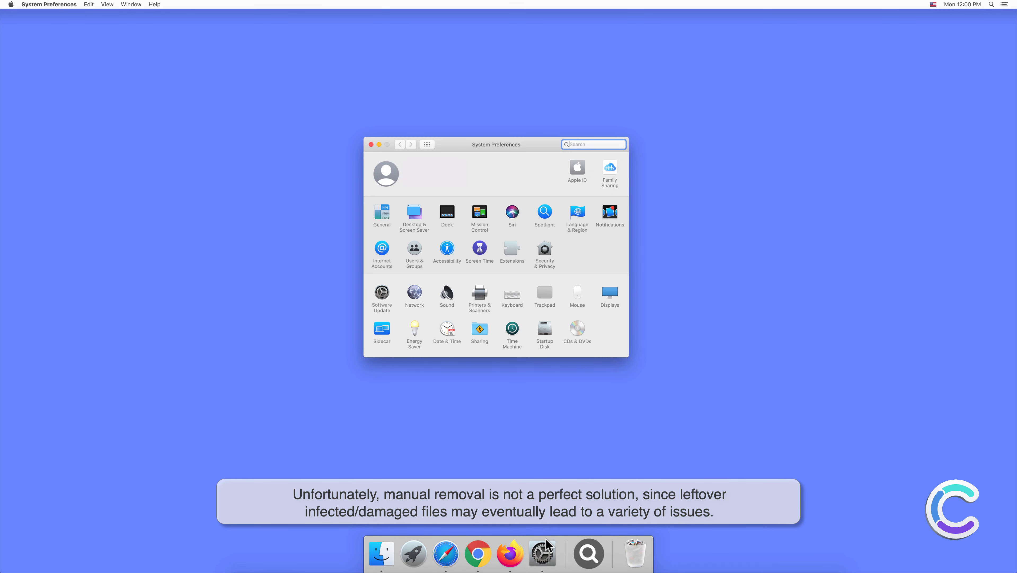
mouse_move(414, 255)
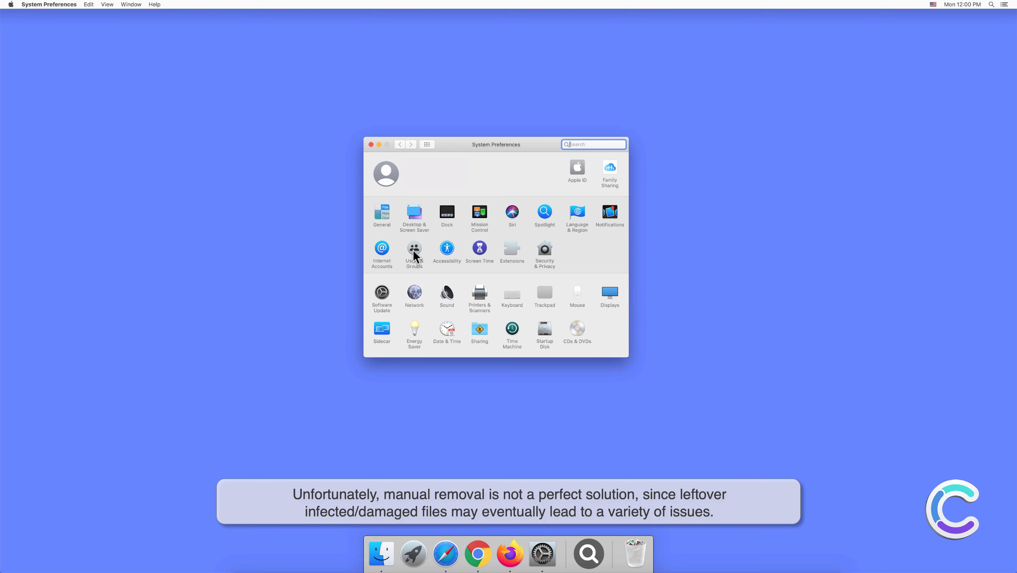
click(414, 252)
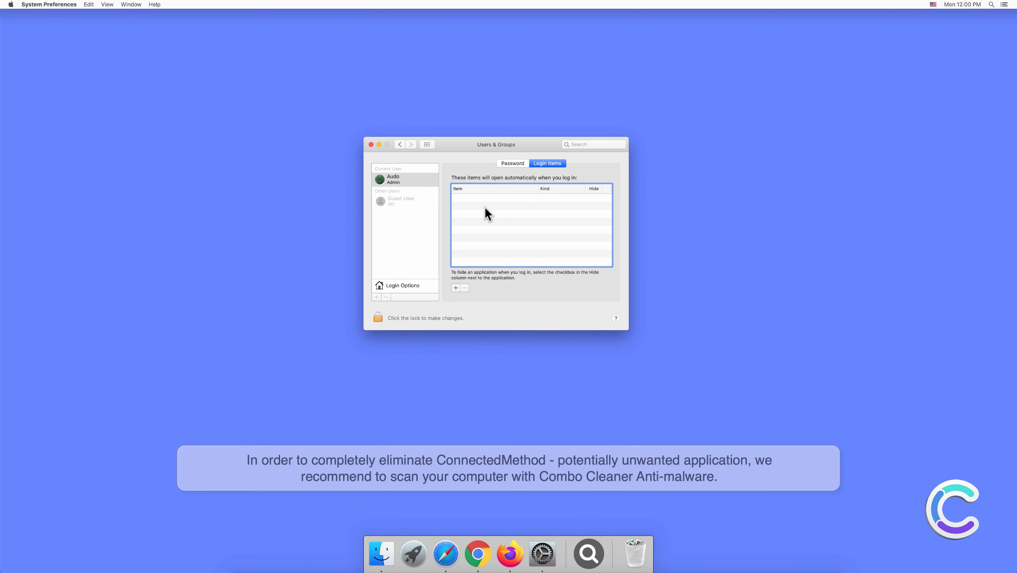
click(371, 145)
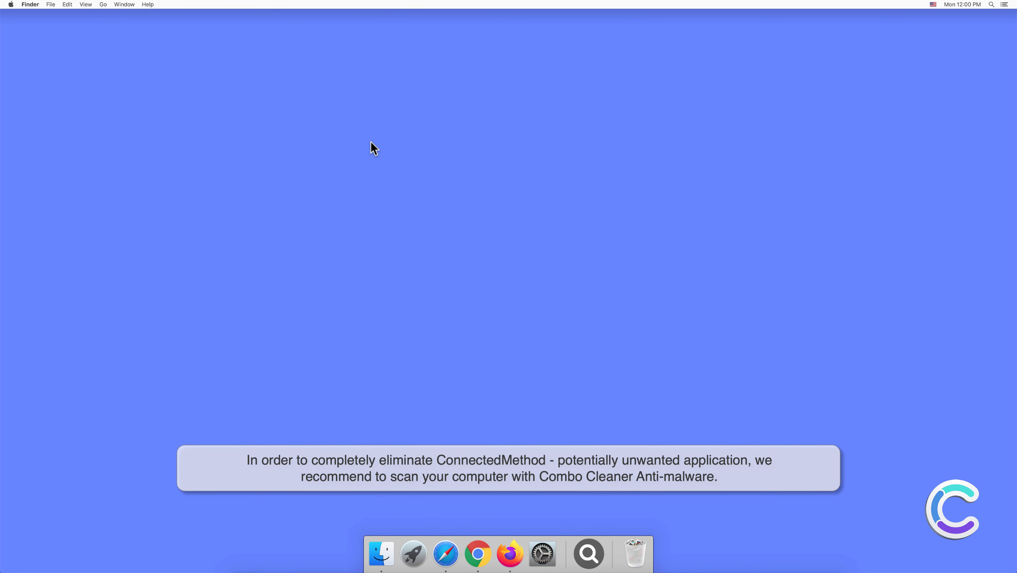
mouse_move(589, 553)
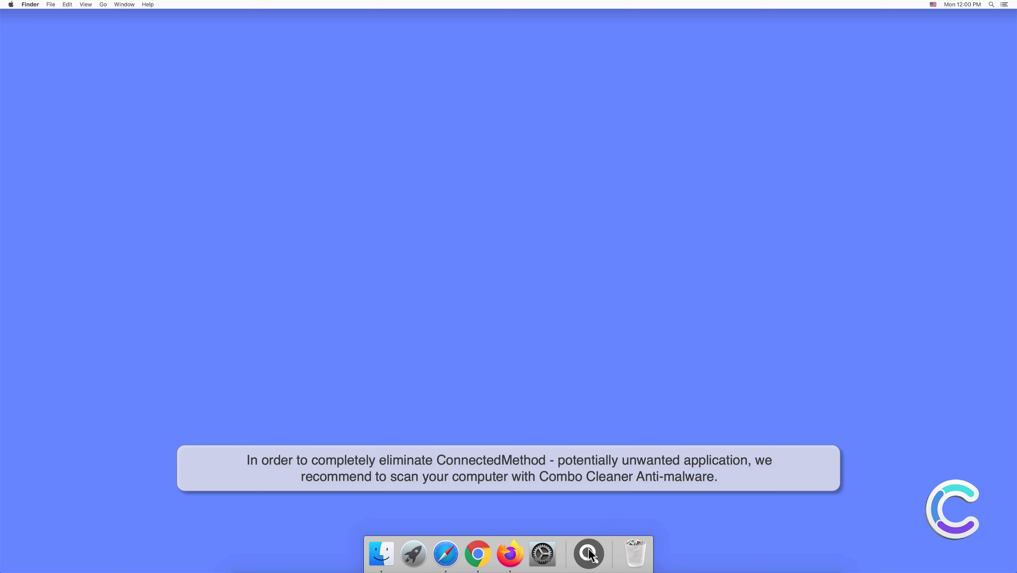
right_click(588, 552)
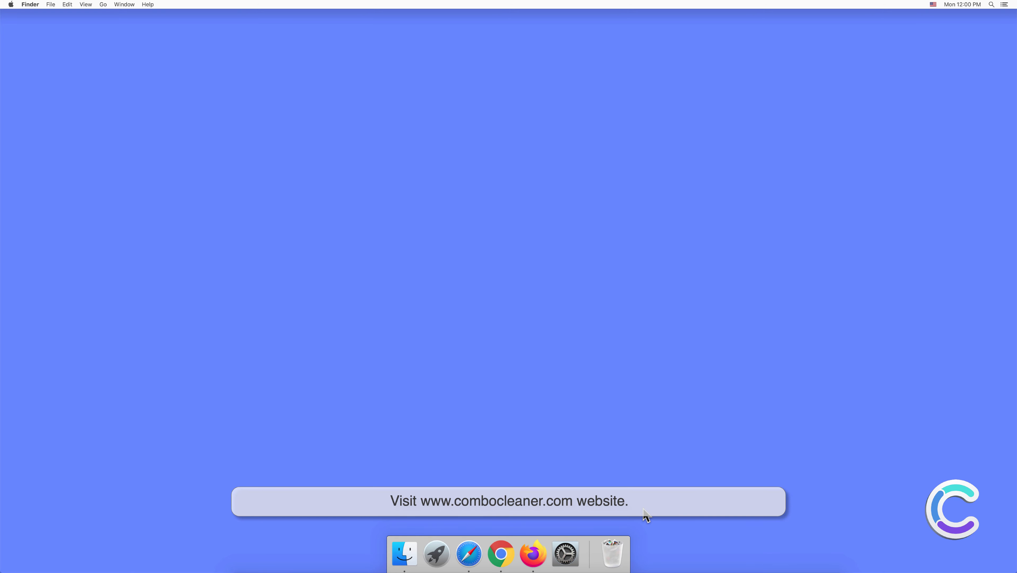
mouse_move(469, 555)
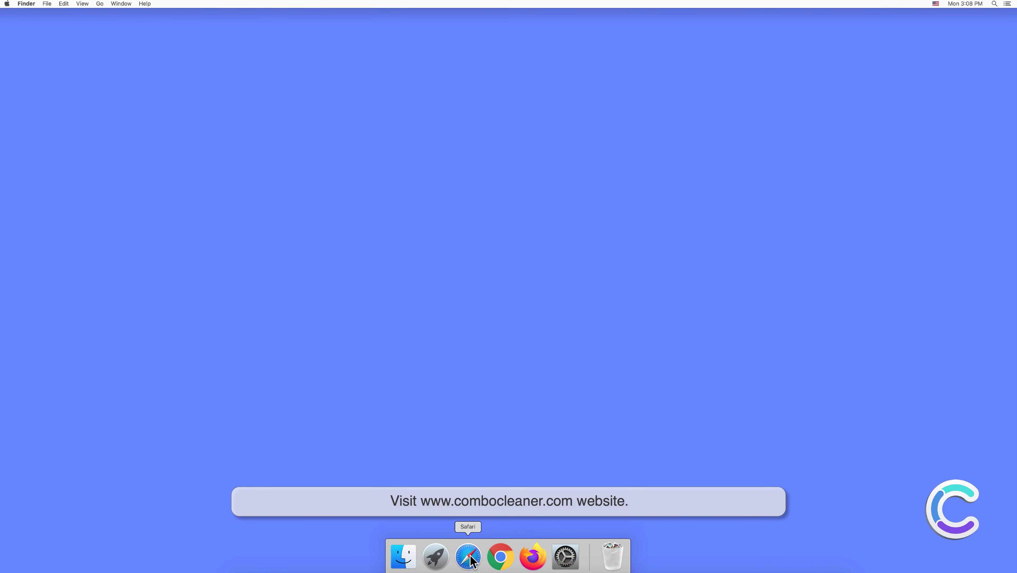
Download combocleaner.dmg from combocleaner.com and mount the disk image.
click(469, 556)
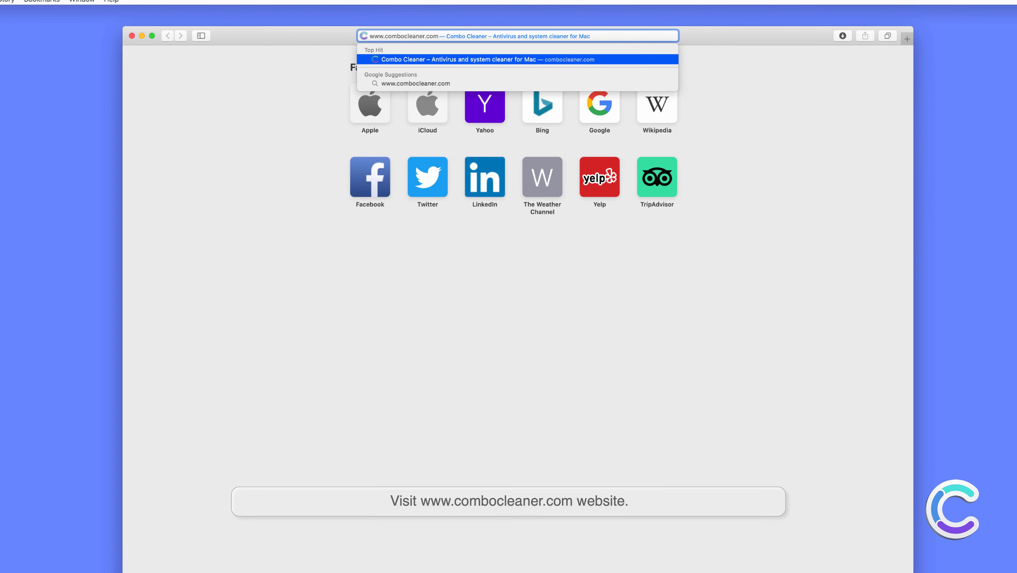
click(473, 58)
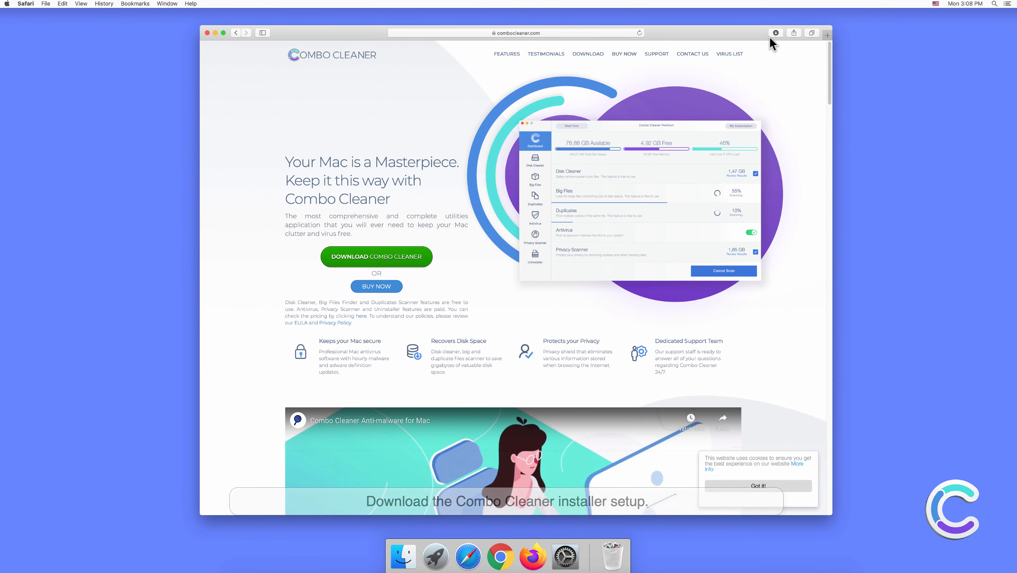
click(776, 32)
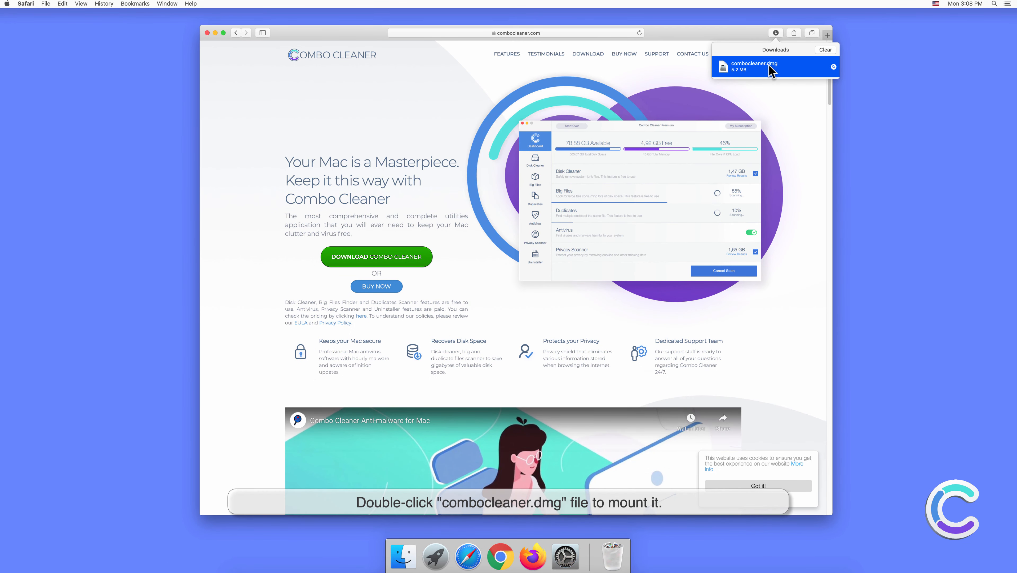
double_click(752, 66)
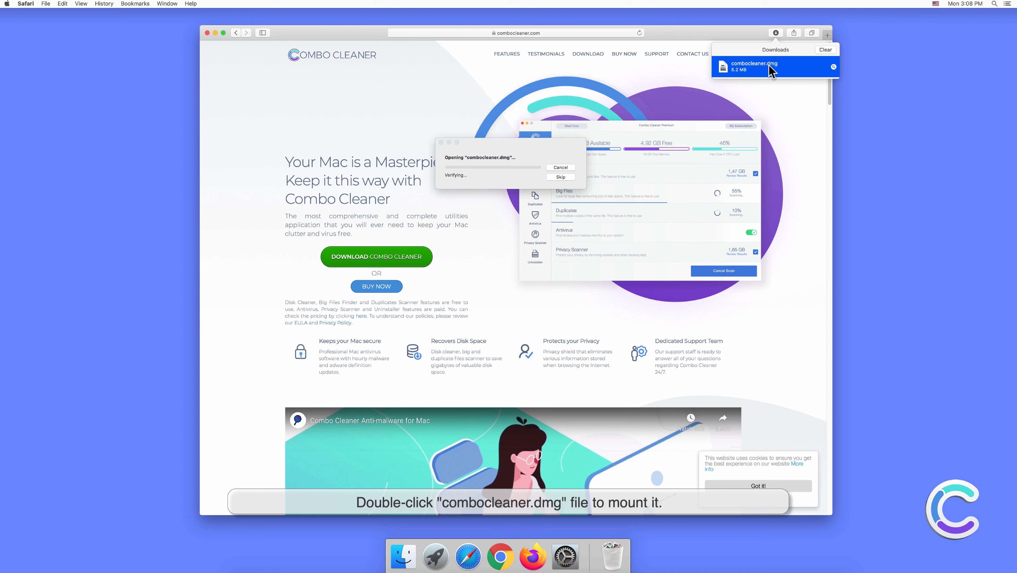
mouse_move(483, 335)
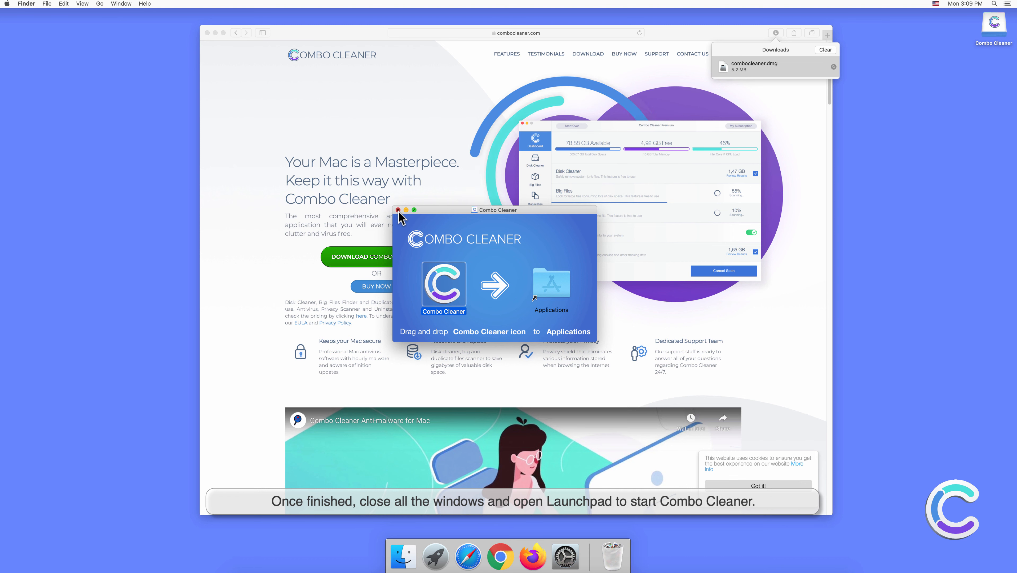
Close the installer and Safari, launch Combo Cleaner from Launchpad and allow it to open.
click(398, 209)
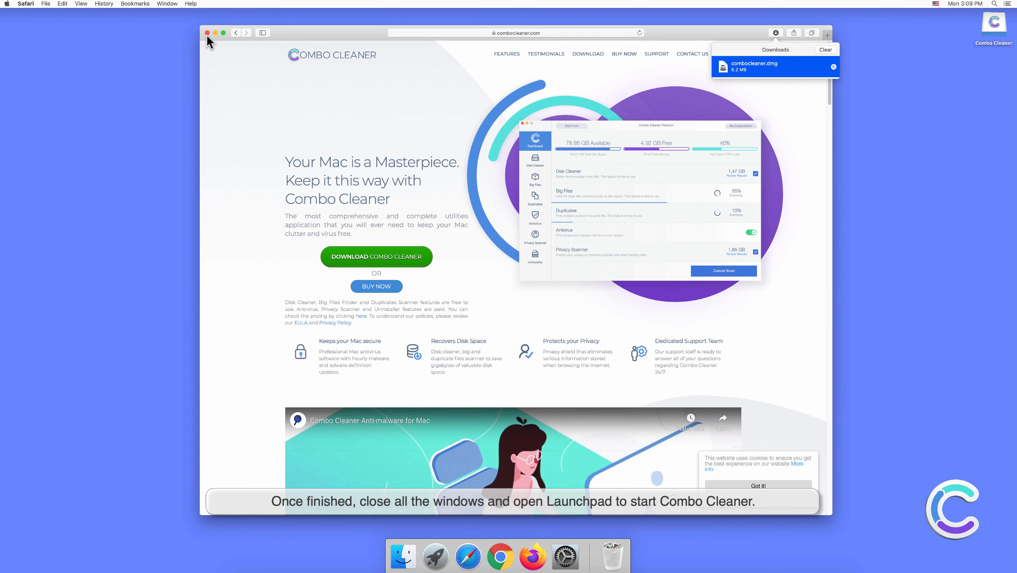
click(207, 33)
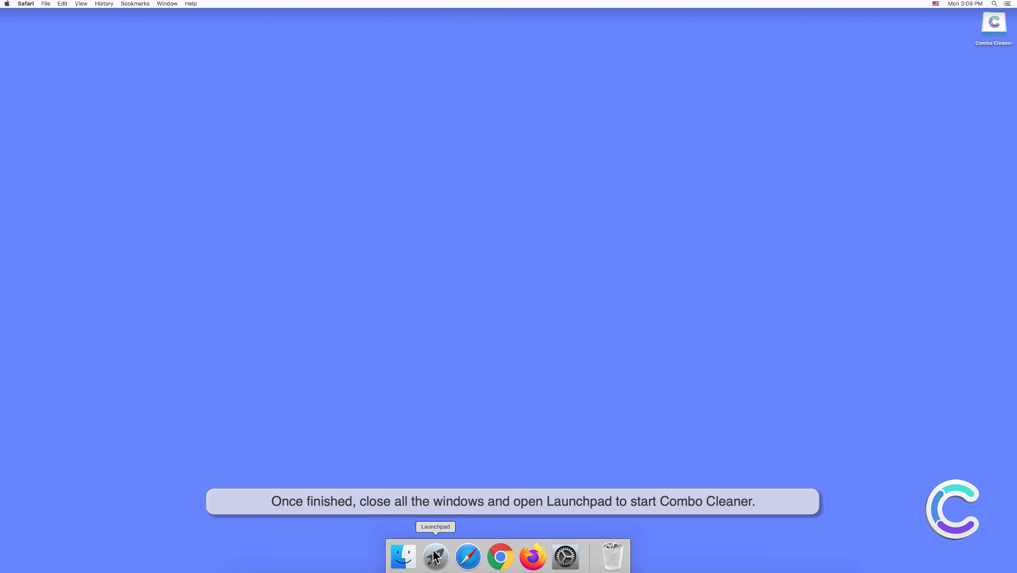
click(435, 556)
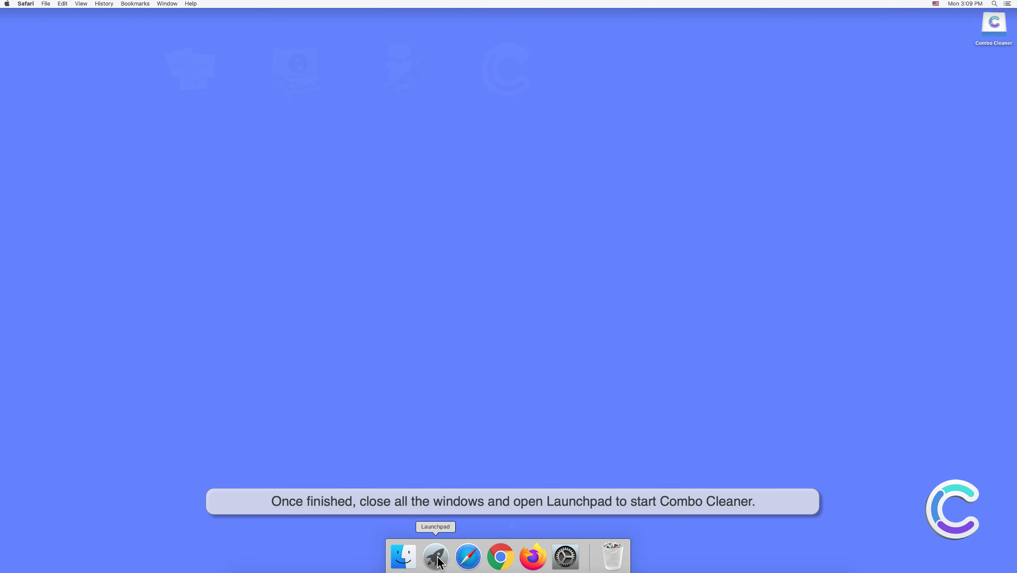
click(435, 556)
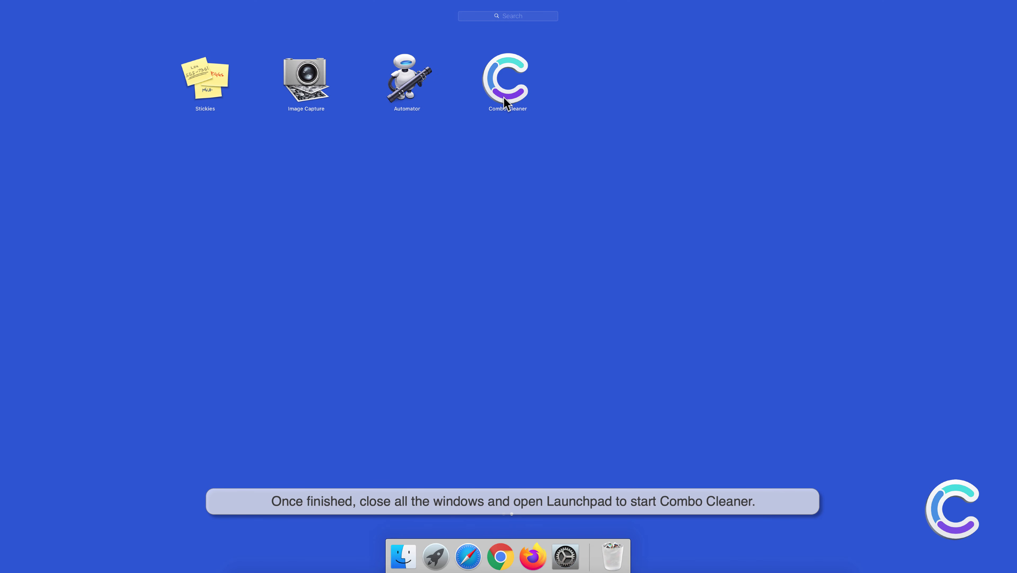
double_click(508, 82)
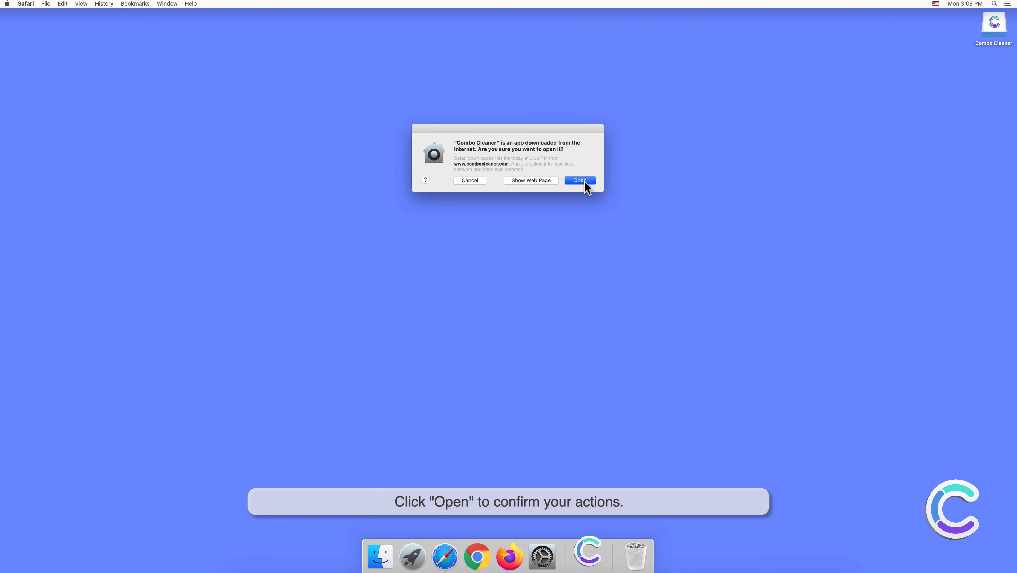
click(579, 179)
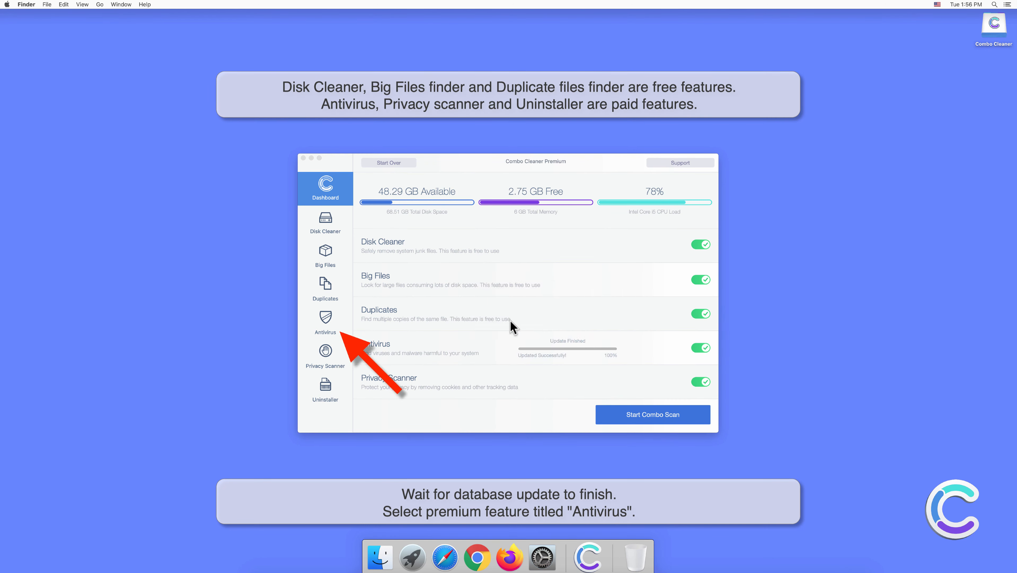
Run a Full Scan from Combo Cleaner's Antivirus section.
click(325, 323)
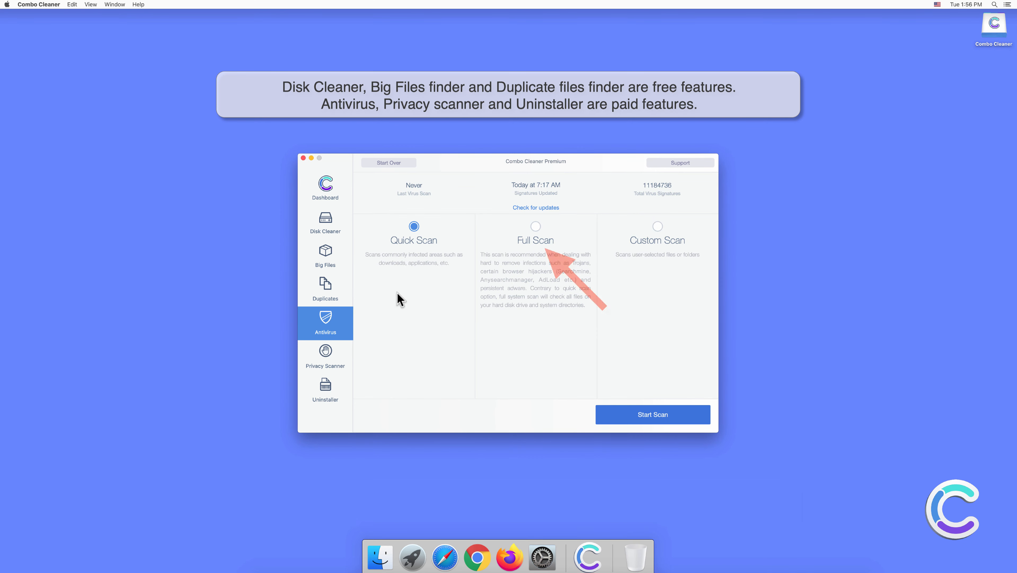
click(536, 226)
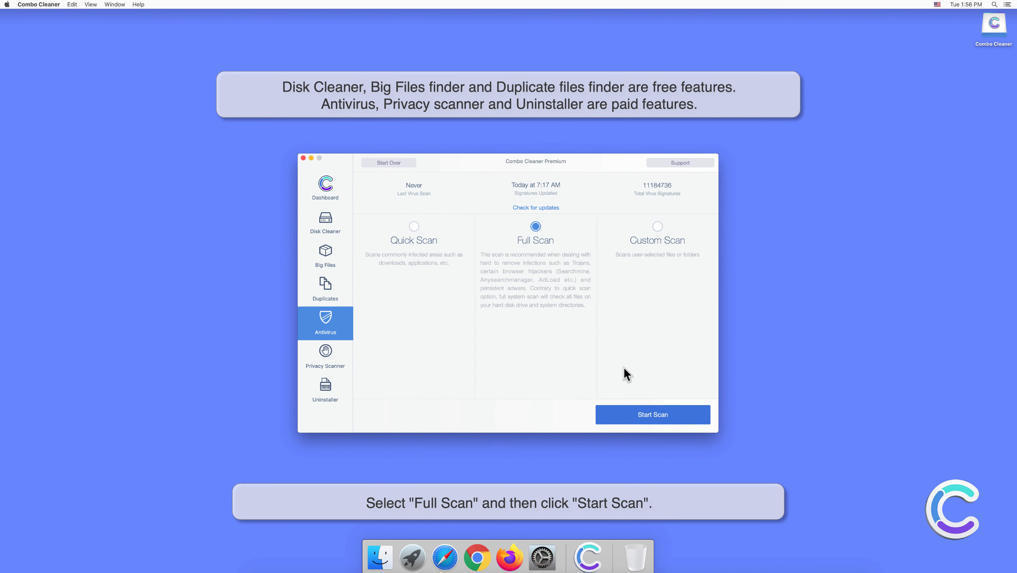
click(651, 414)
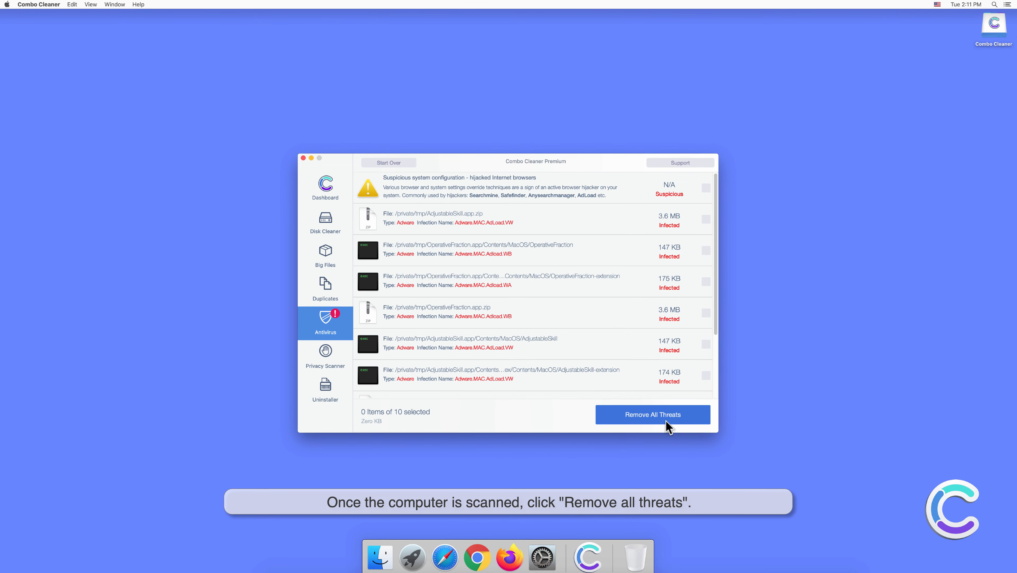
Remove all detected threats and authenticate with the administrator password.
click(652, 414)
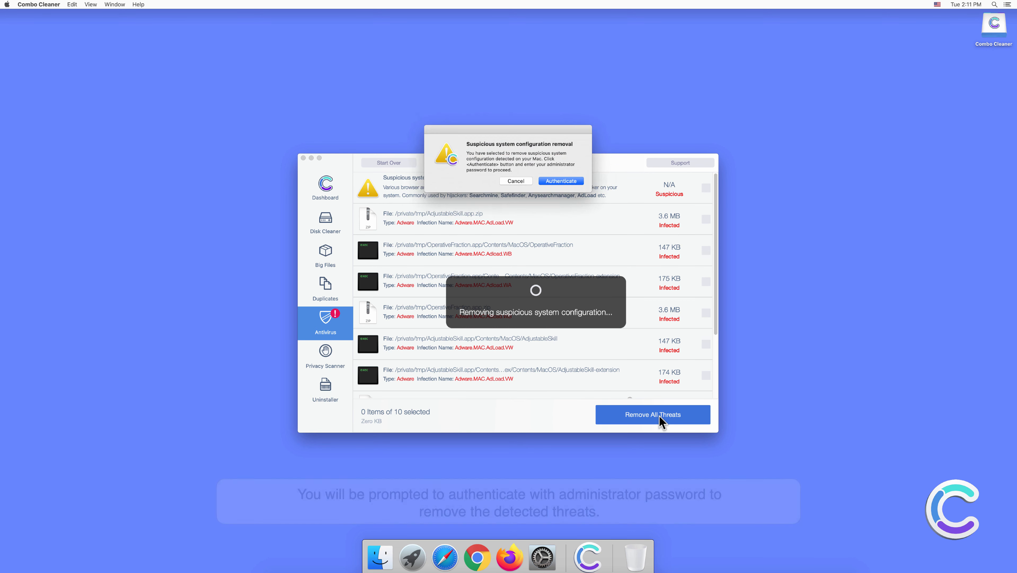
click(560, 181)
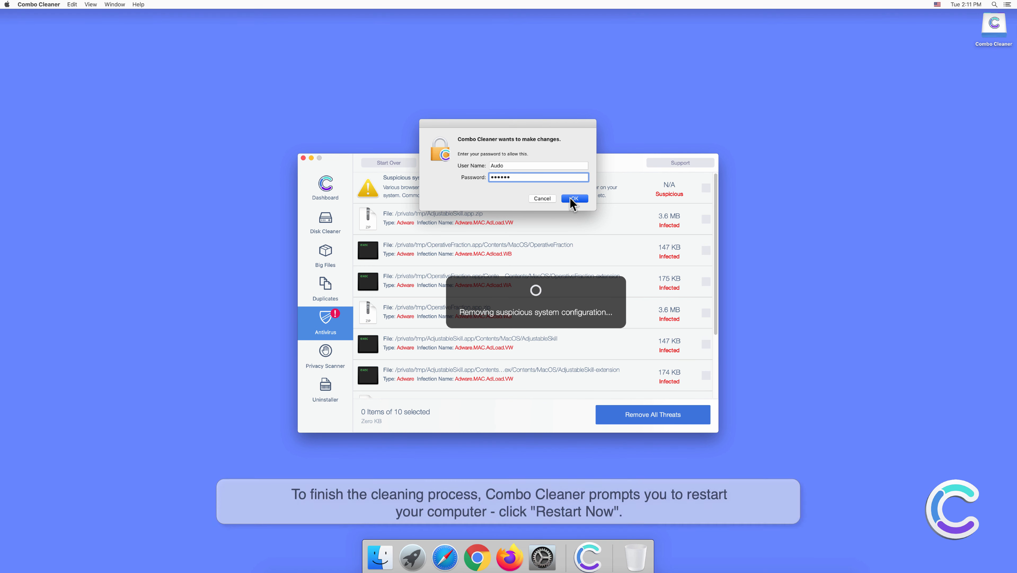
click(574, 199)
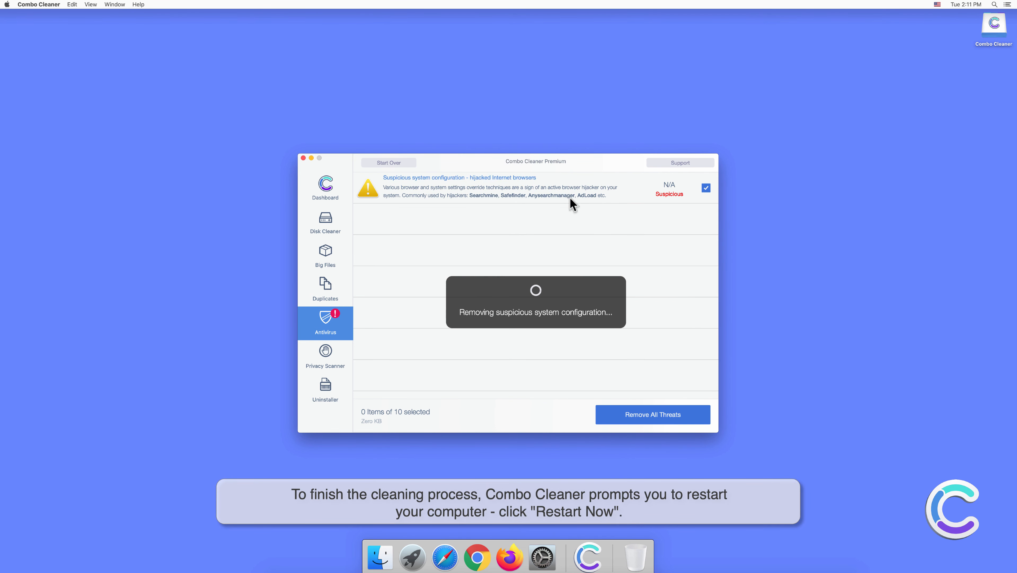